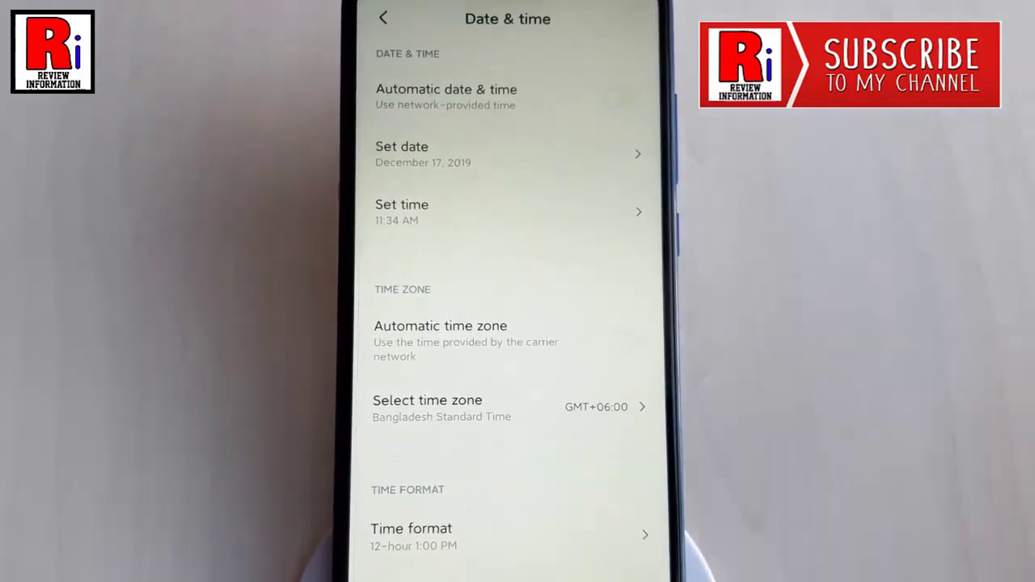
Scroll the Date & time page down to reveal the Dual clock and Second clock options.
scroll(down, 3)
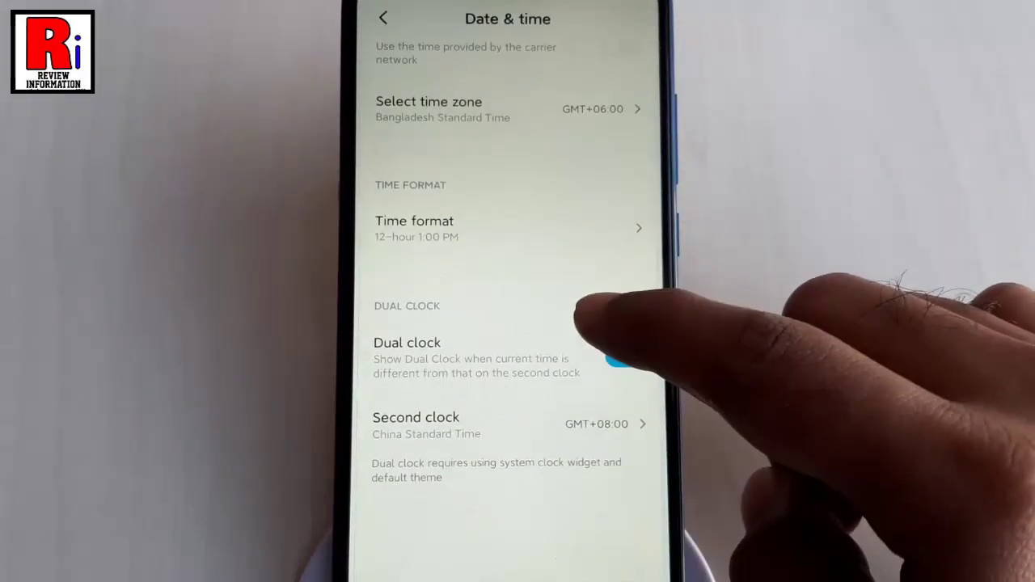
click(611, 369)
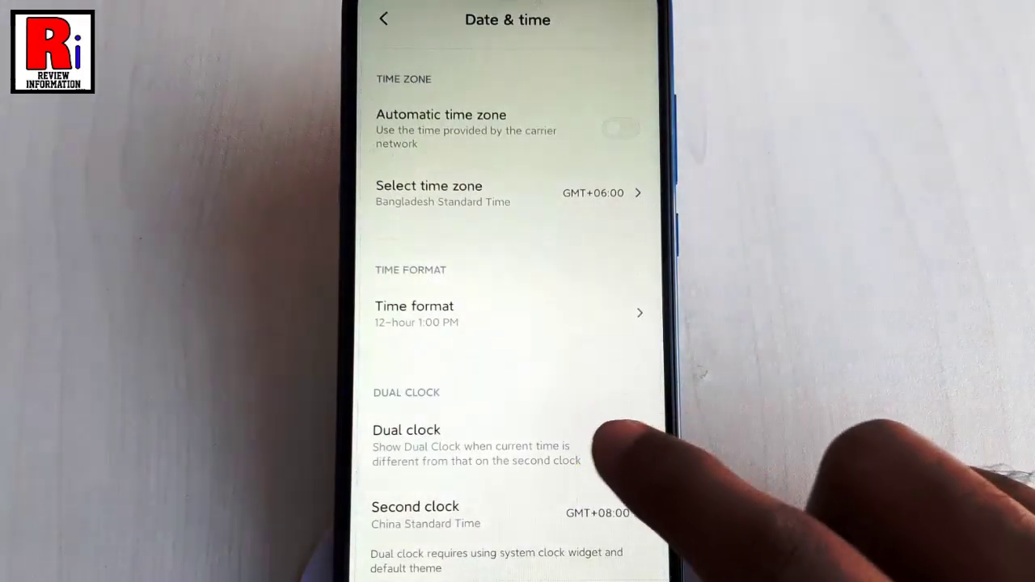
click(624, 440)
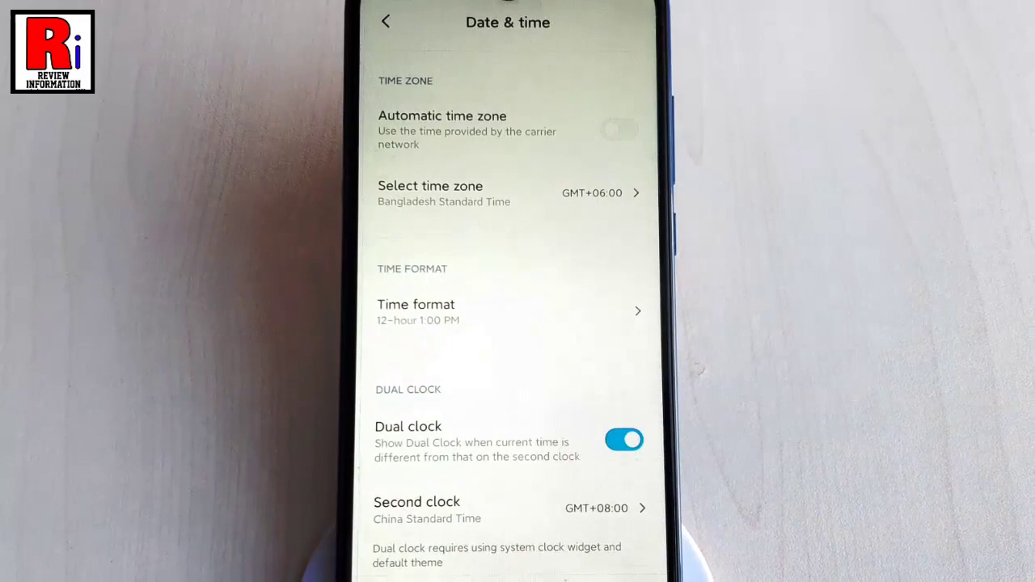